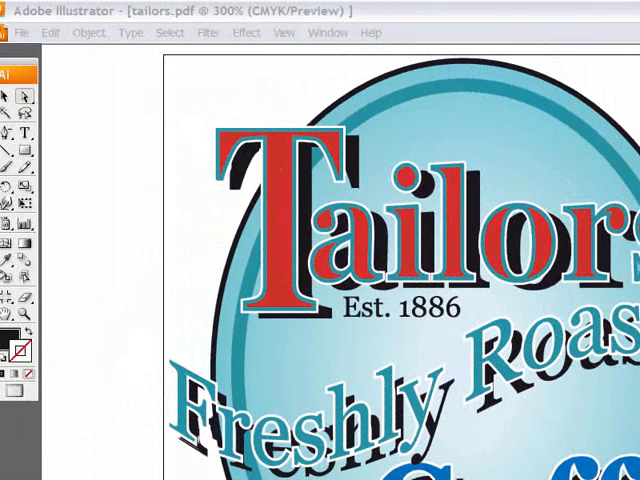
mouse_move(117, 143)
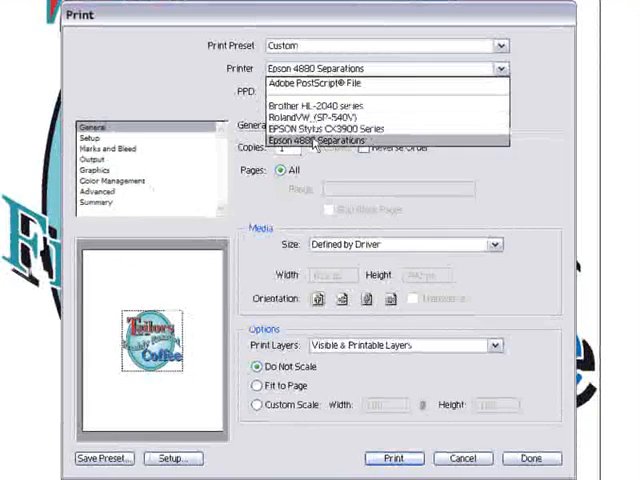
Choose Epson 4880 Separations as the printer in the Print dialog
left_click(313, 141)
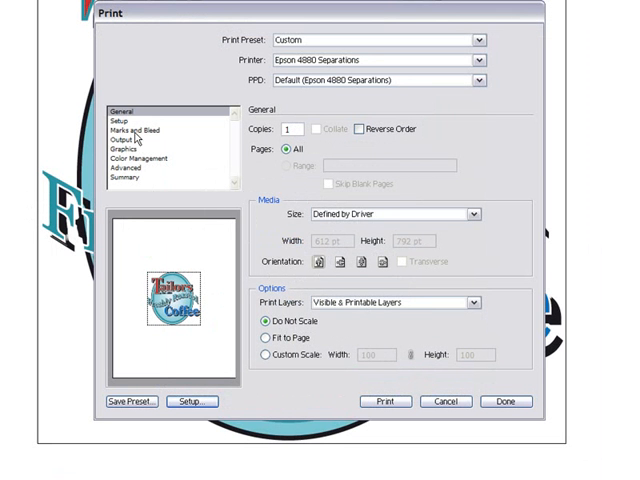
Under Marks and Bleed, enable printer's marks: trim, registration and page information
left_click(133, 131)
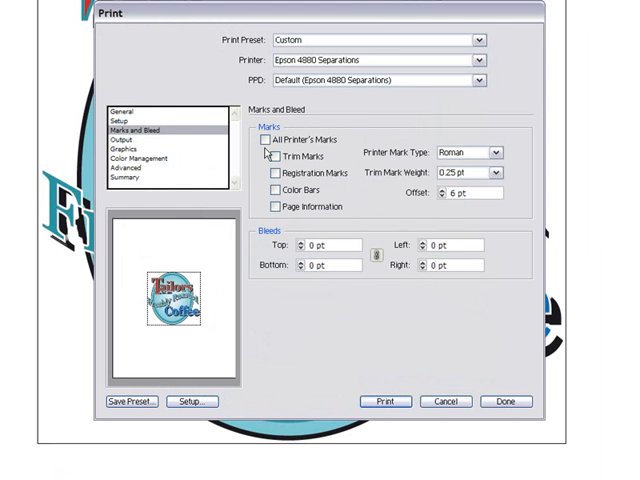
left_click(270, 178)
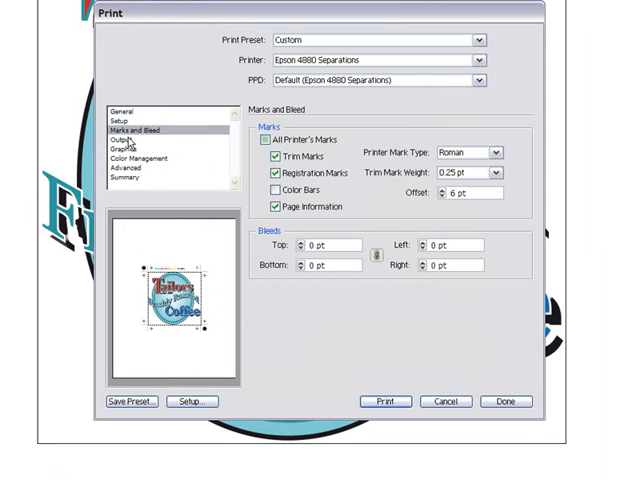
Print host-based separations to FilmMaker with Convert All Spot Colors to Process unchecked
left_click(125, 144)
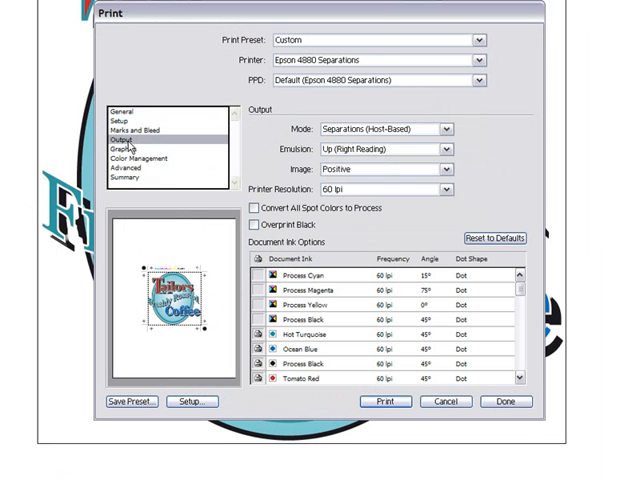
mouse_move(302, 360)
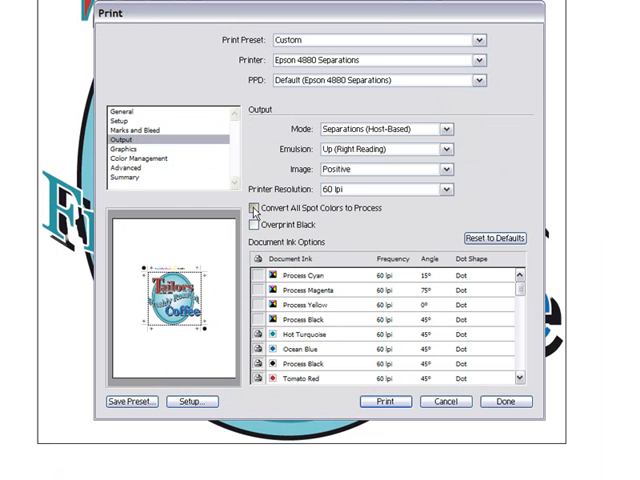
left_click(258, 208)
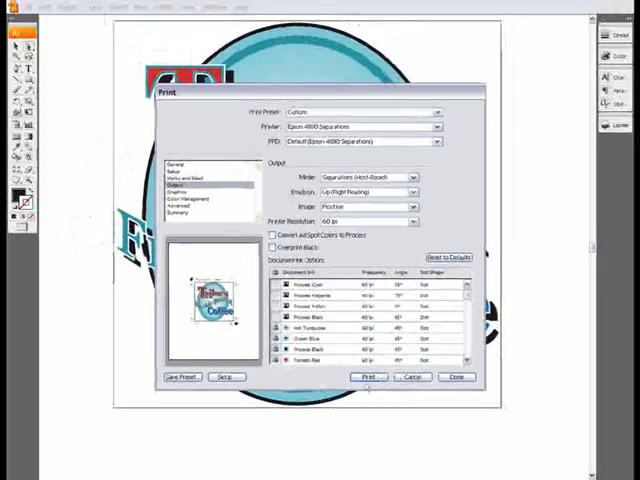
left_click(369, 377)
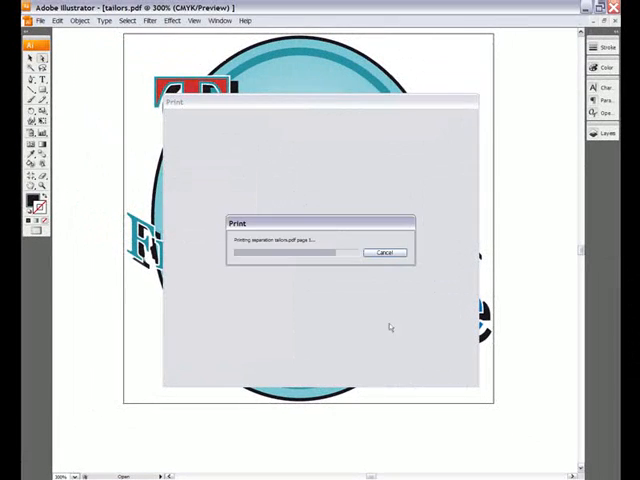
left_click(384, 251)
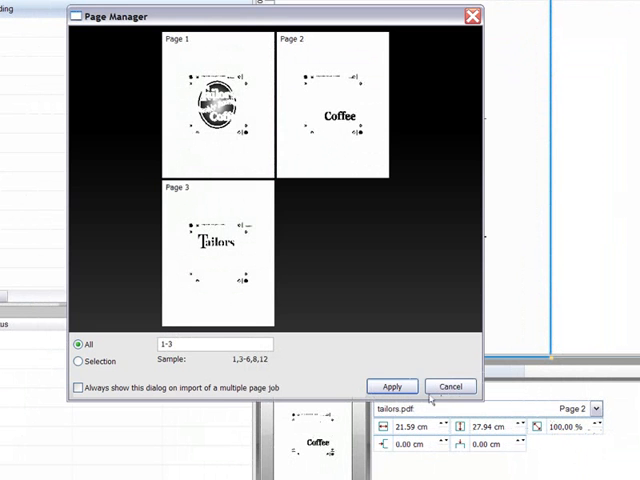
Apply the Page Manager import of tailors.pdf pages 1-3
left_click(392, 386)
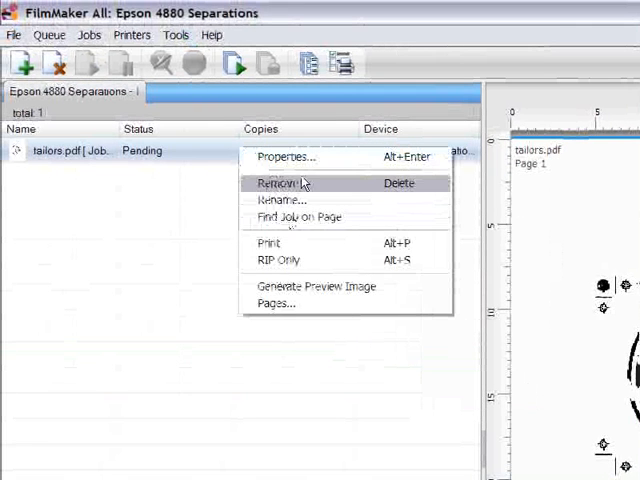
Review the tailors.pdf job properties, then print the job to the Epson 4880
left_click(286, 156)
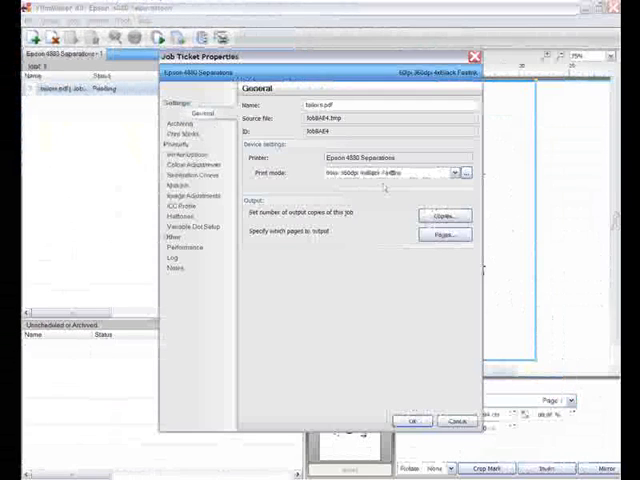
left_click(468, 172)
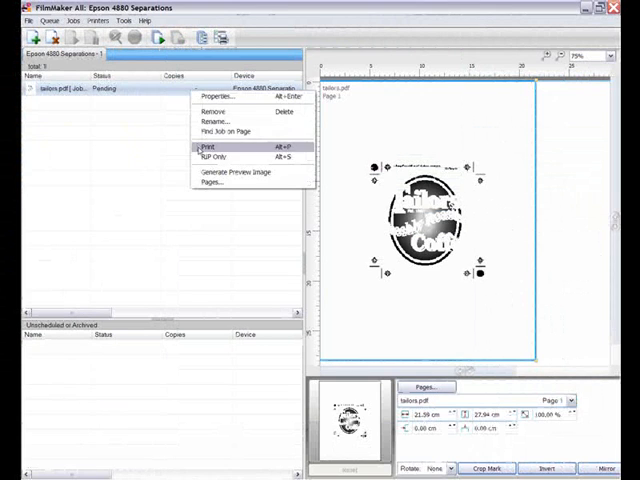
left_click(208, 148)
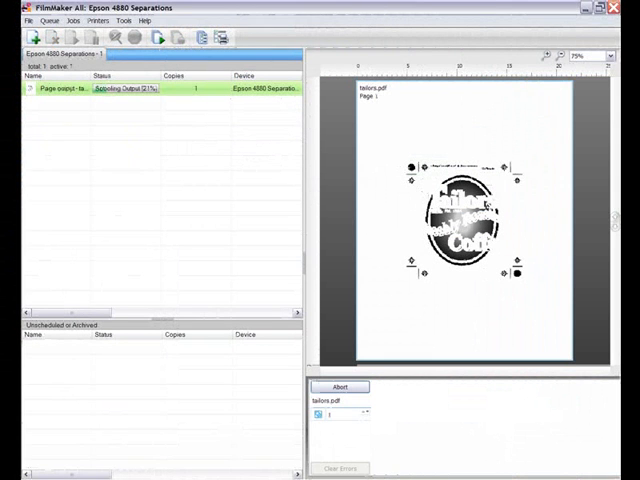